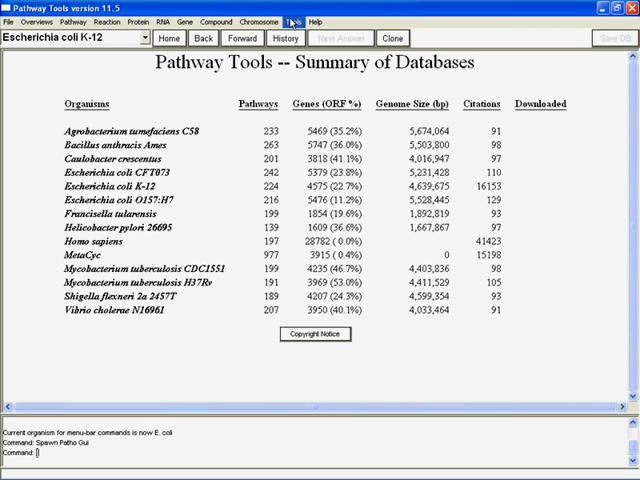
- Launch PathoLogic from the Tools menu and maximize its window
{"action": "left_click", "coordinate": [292, 20]}
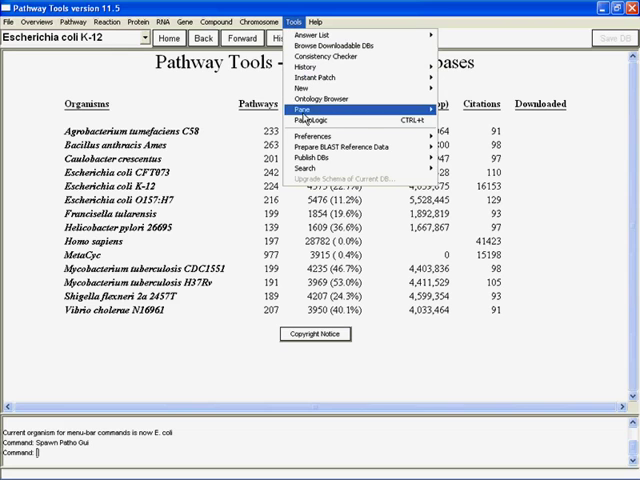
{"action": "left_click", "coordinate": [320, 120]}
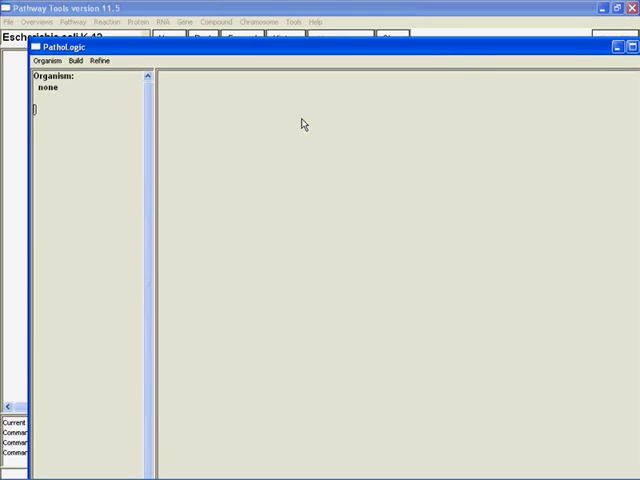
{"action": "left_click", "coordinate": [624, 50]}
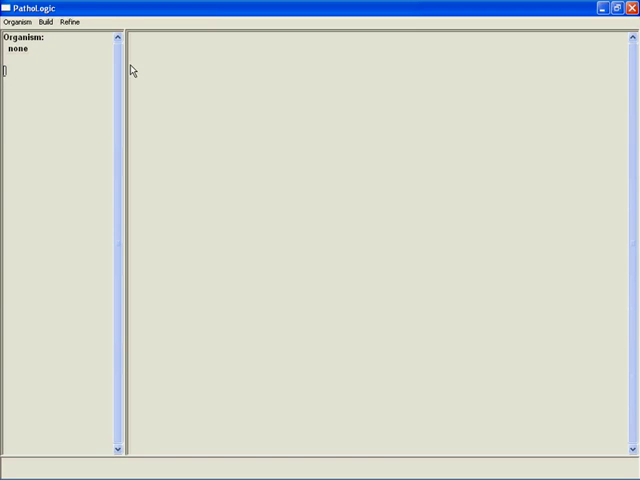
{"action": "mouse_move", "coordinate": [250, 90]}
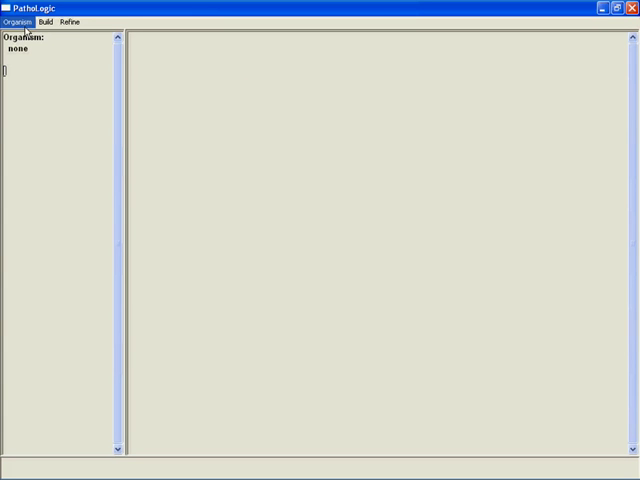
- Create a new organism project: ID CBURN, database CburnCyc, species Coxiella burnetii, strain Dugway
{"action": "left_click", "coordinate": [20, 22]}
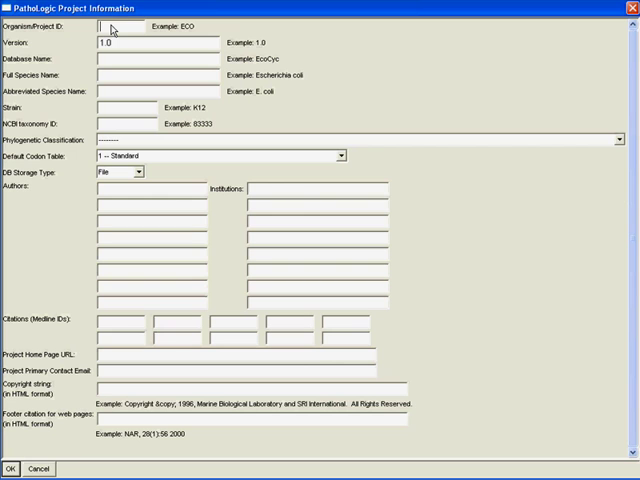
{"action": "type", "text": "CburnCyc"}
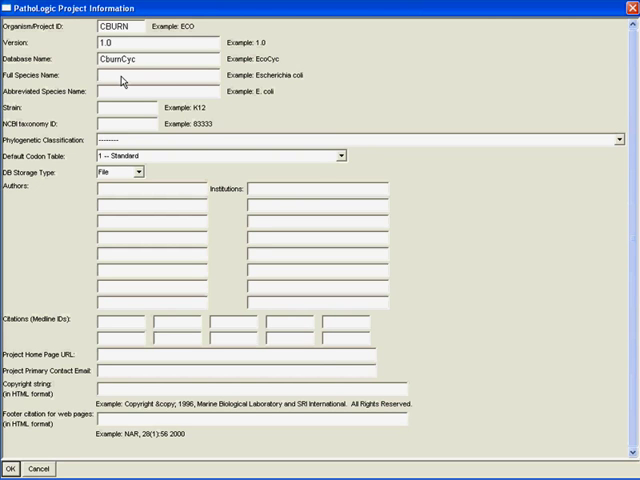
{"action": "type", "text": "Coxiella burnetii"}
{"action": "type", "text": "C. burnetii"}
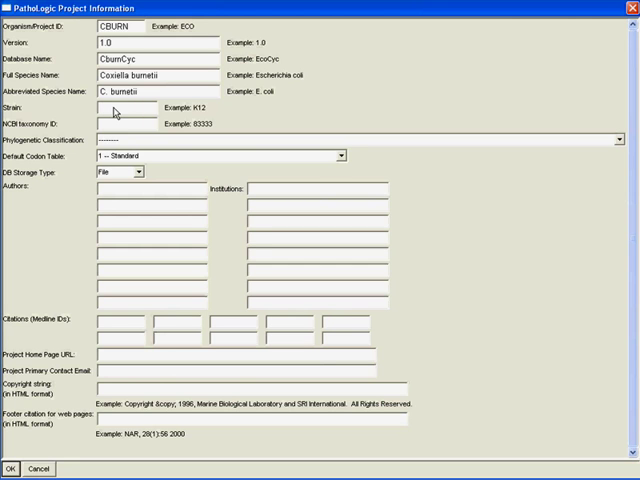
{"action": "type", "text": "Dugway 7E9-12"}
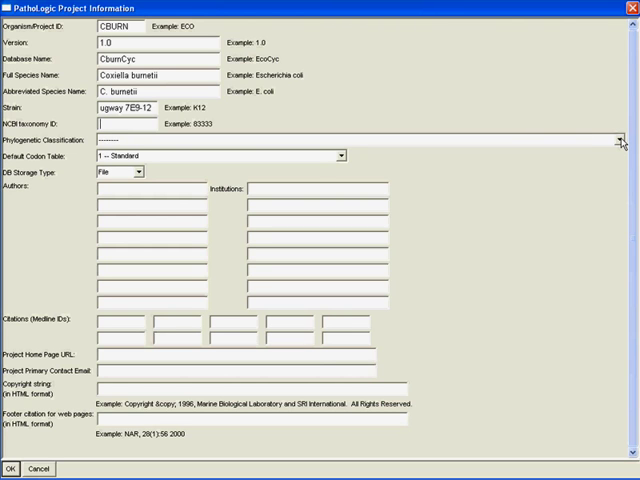
- Set phylogenetic classification to Bacteria – Proteobacteria and codon table to 11 – Bacterial
{"action": "left_click", "coordinate": [628, 140]}
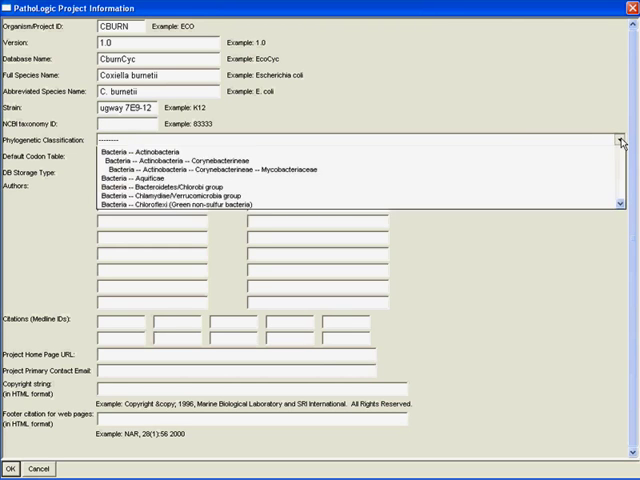
{"action": "scroll", "scroll_direction": "up", "scroll_amount": 3}
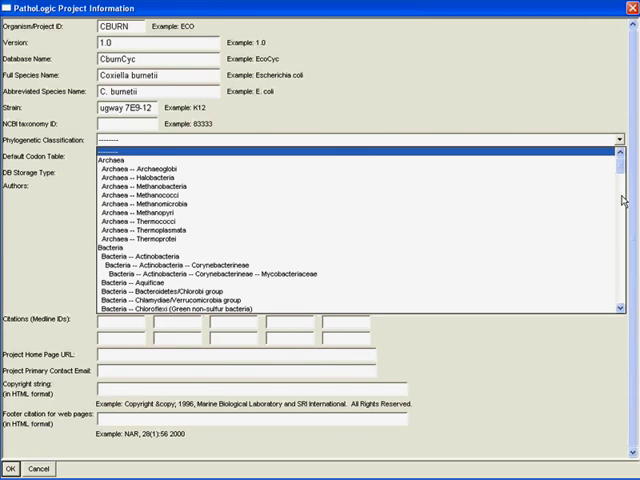
{"action": "scroll", "scroll_direction": "down", "scroll_amount": 3}
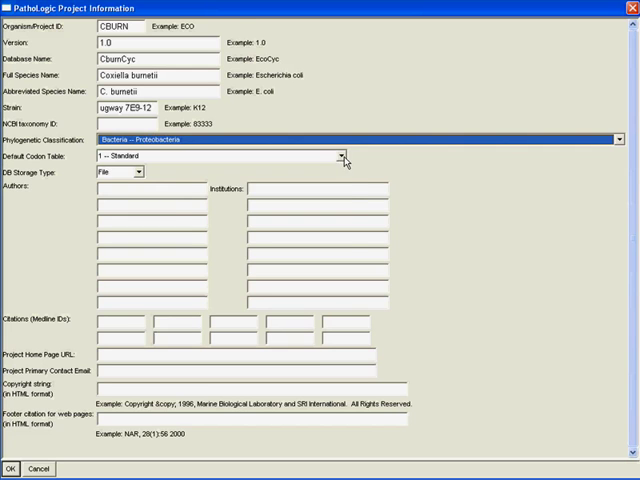
{"action": "left_click", "coordinate": [344, 156]}
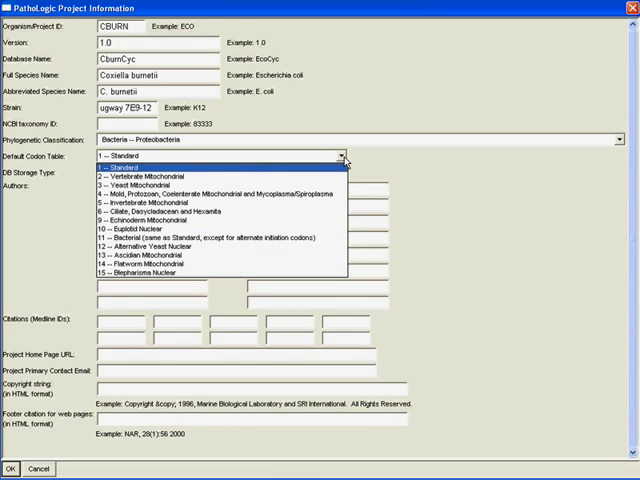
{"action": "mouse_move", "coordinate": [300, 238]}
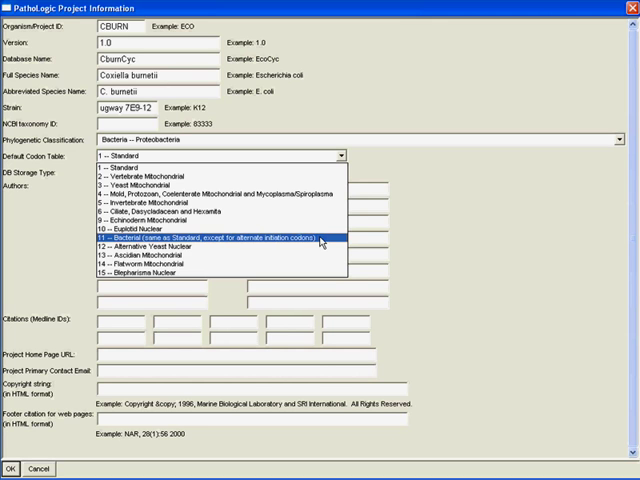
{"action": "left_click", "coordinate": [210, 240]}
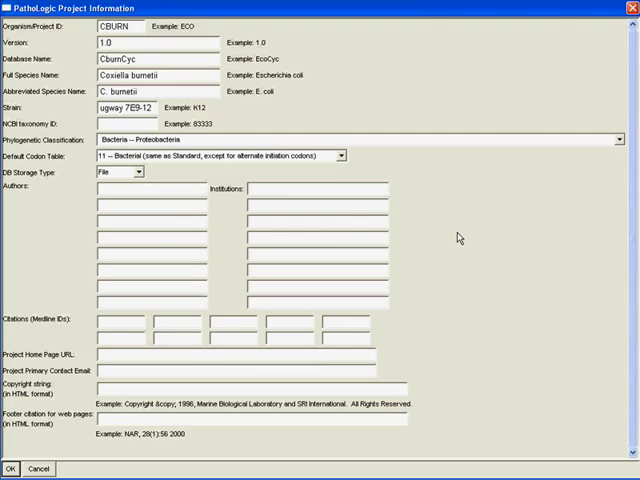
{"action": "mouse_move", "coordinate": [164, 192]}
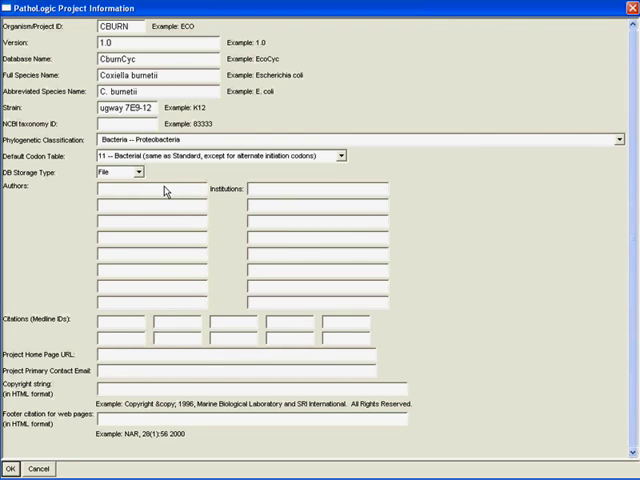
{"action": "mouse_move", "coordinate": [164, 280]}
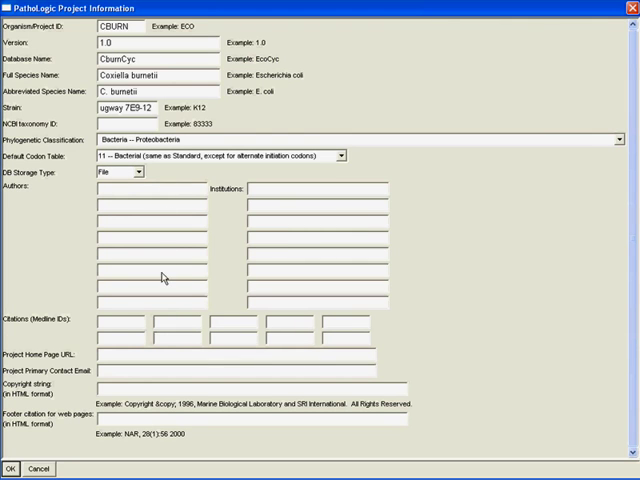
{"action": "mouse_move", "coordinate": [236, 338]}
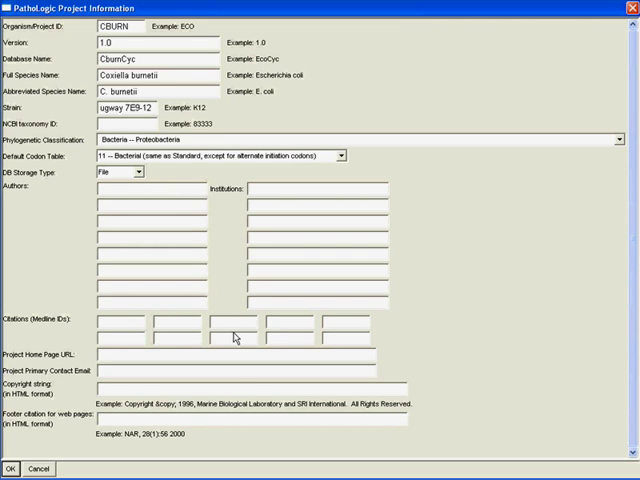
{"action": "mouse_move", "coordinate": [228, 336]}
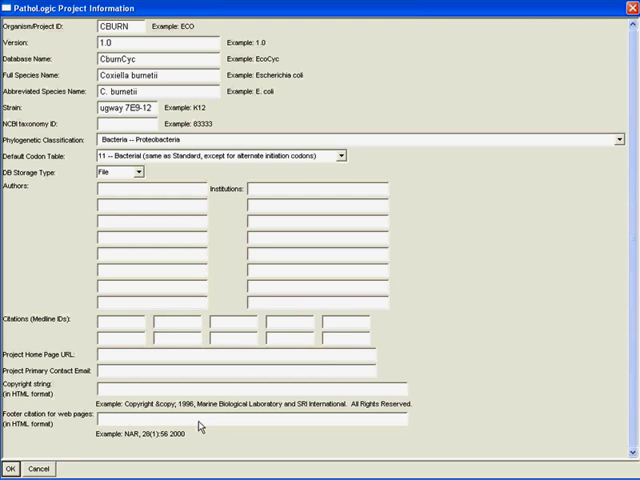
{"action": "mouse_move", "coordinate": [260, 420]}
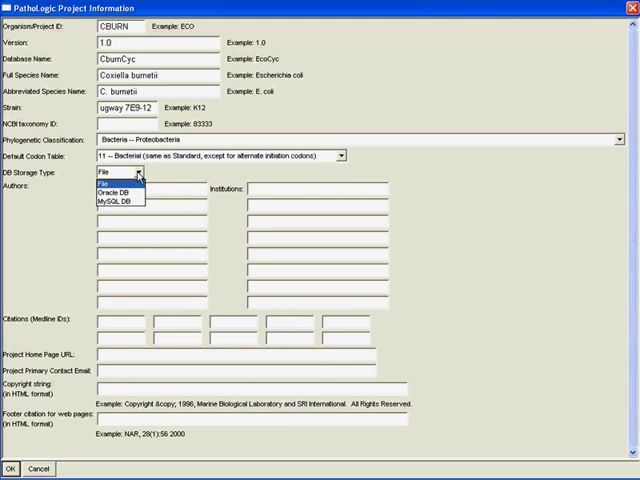
{"action": "mouse_move", "coordinate": [174, 172]}
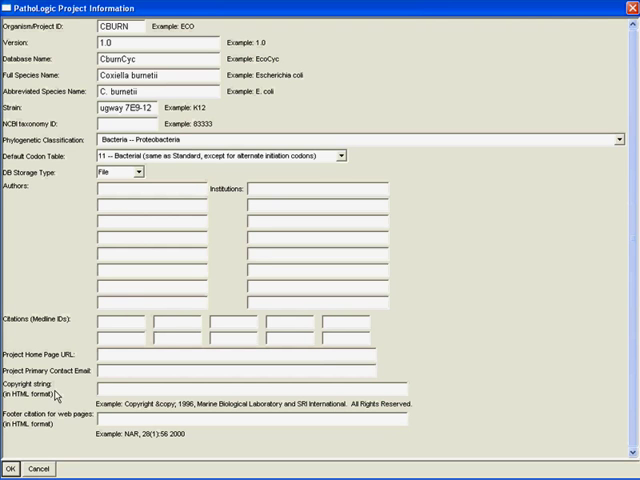
- Confirm the project form so PathoLogic creates and initializes the CBURN PGDB
{"action": "left_click", "coordinate": [8, 468]}
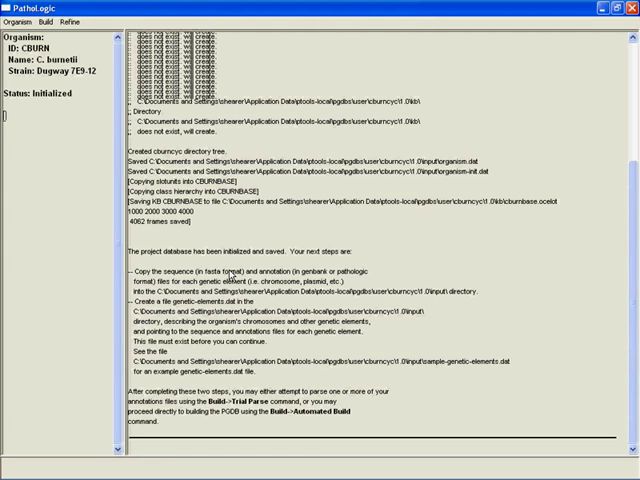
{"action": "mouse_move", "coordinate": [370, 276]}
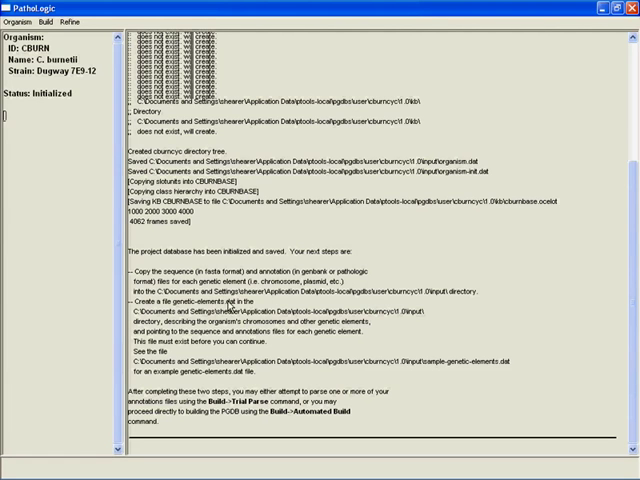
{"action": "mouse_move", "coordinate": [400, 318]}
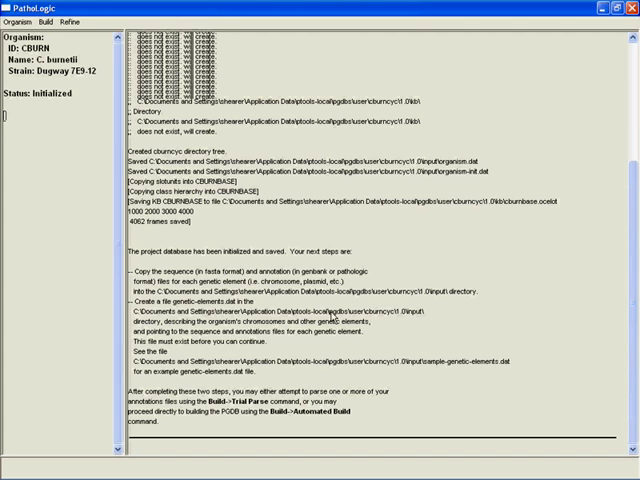
{"action": "mouse_move", "coordinate": [412, 316]}
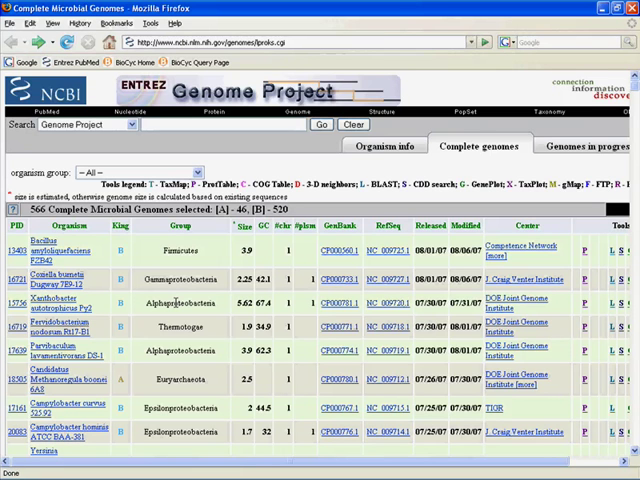
{"action": "mouse_move", "coordinate": [364, 288]}
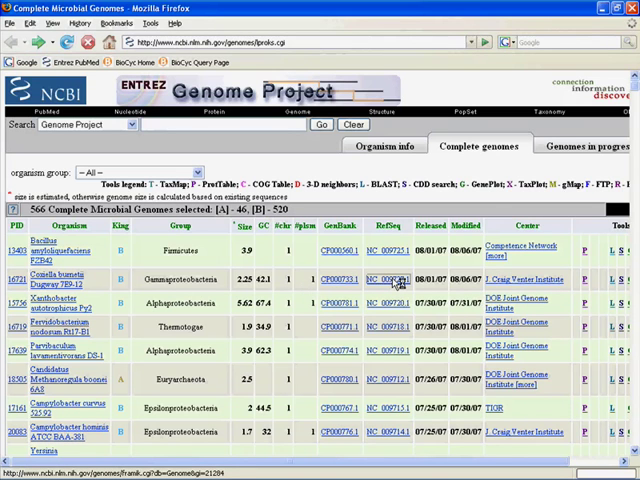
- Open the Coxiella burnetii Dugway 7E9-12 genome record from the complete genomes list
{"action": "left_click", "coordinate": [392, 280]}
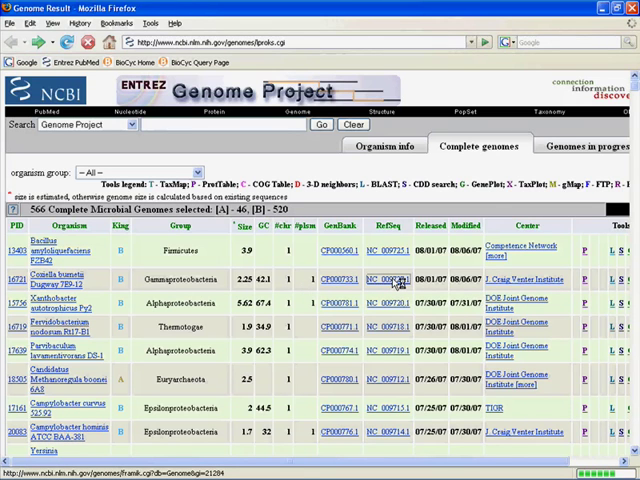
- From the genome record, follow the GenBank FTP link to the genome files directory
{"action": "left_click", "coordinate": [384, 278]}
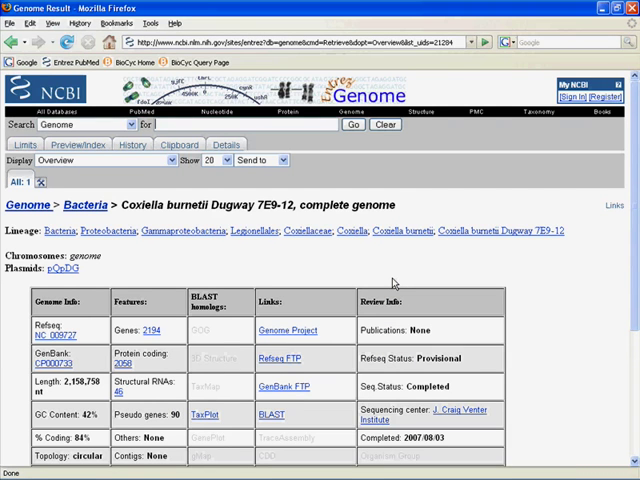
{"action": "mouse_move", "coordinate": [628, 250]}
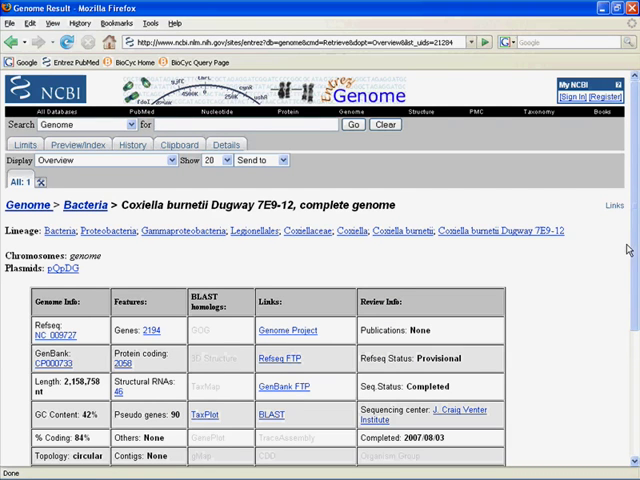
{"action": "scroll", "scroll_direction": "down", "scroll_amount": 3}
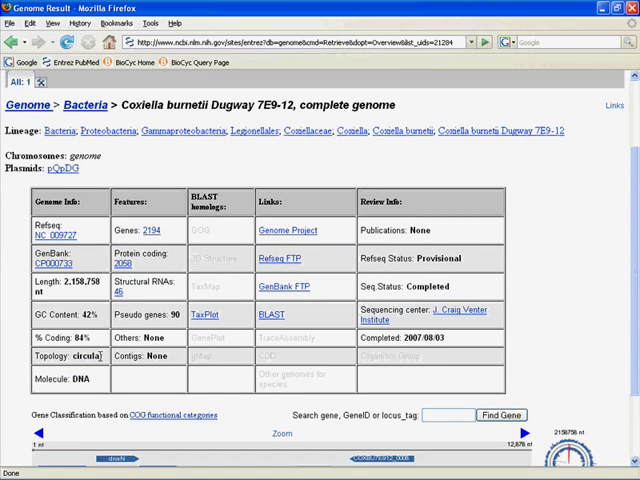
{"action": "mouse_move", "coordinate": [106, 360]}
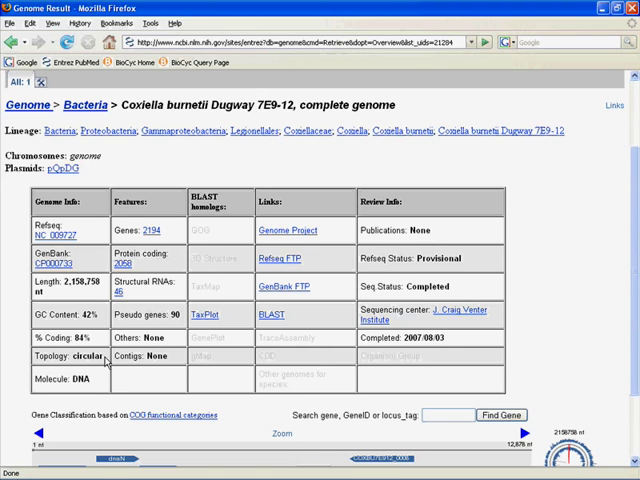
{"action": "mouse_move", "coordinate": [284, 292]}
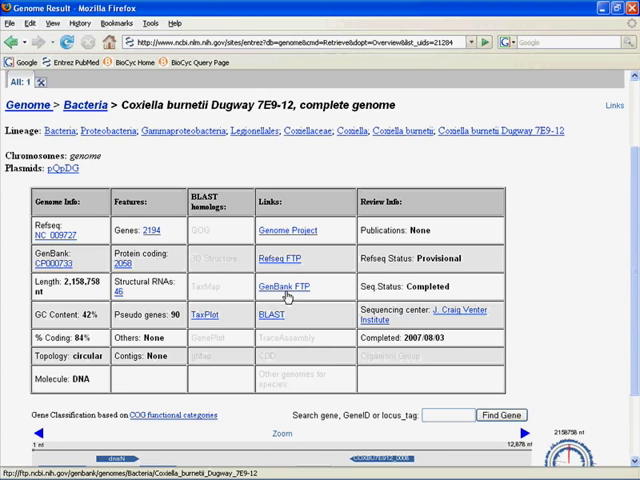
{"action": "left_click", "coordinate": [284, 288]}
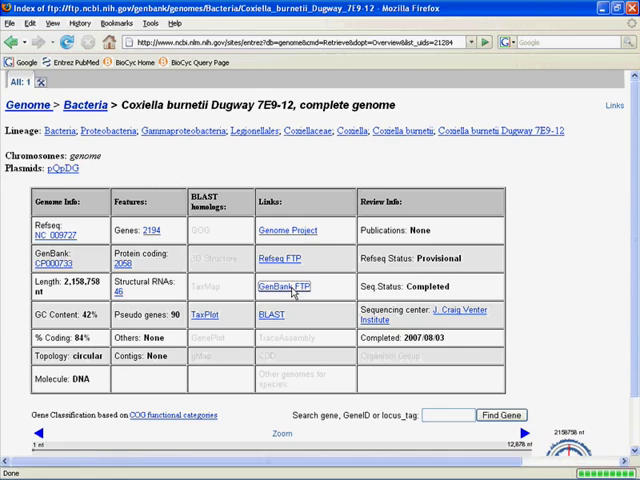
{"action": "left_click", "coordinate": [282, 286]}
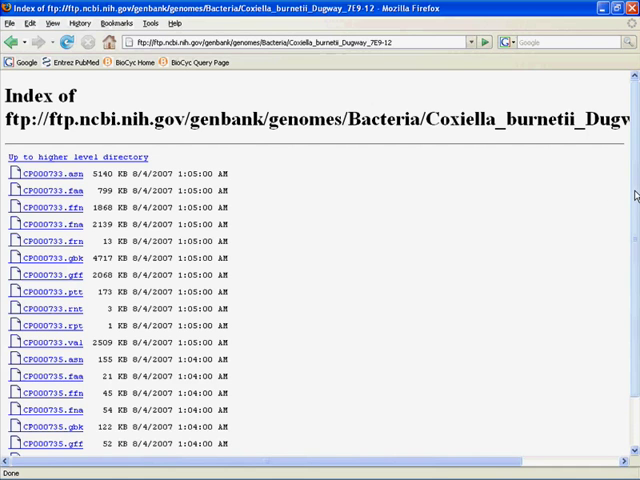
{"action": "scroll", "scroll_direction": "down", "scroll_amount": 3}
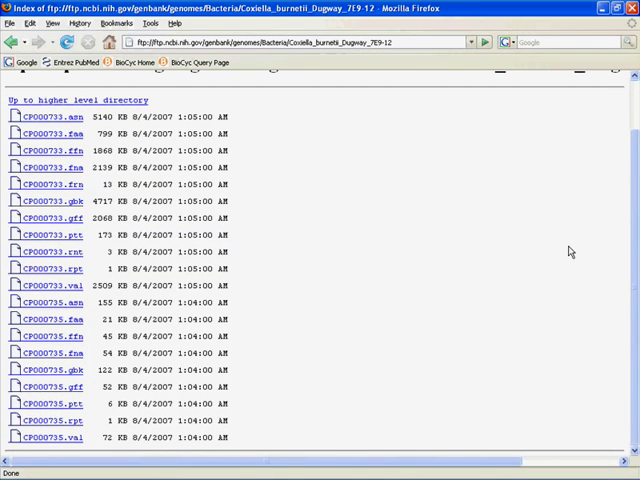
{"action": "mouse_move", "coordinate": [396, 236]}
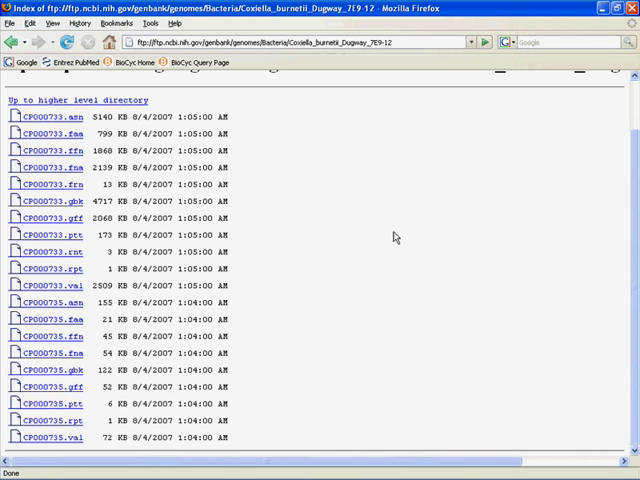
{"action": "mouse_move", "coordinate": [276, 220]}
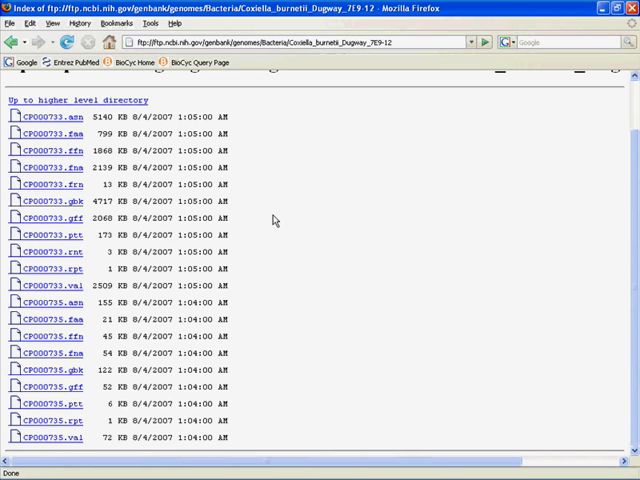
{"action": "mouse_move", "coordinate": [96, 164]}
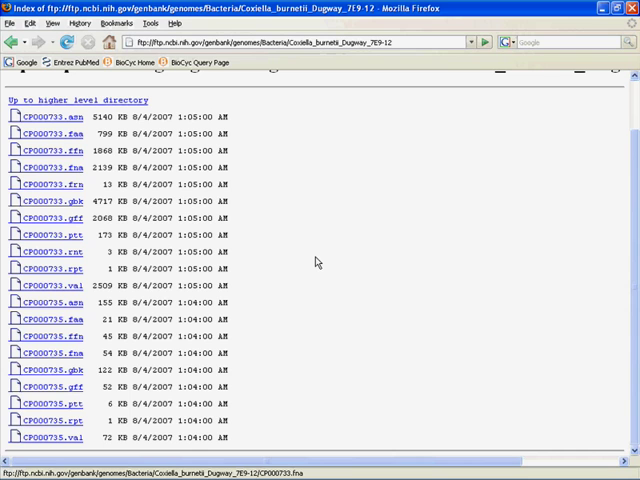
{"action": "mouse_move", "coordinate": [128, 184]}
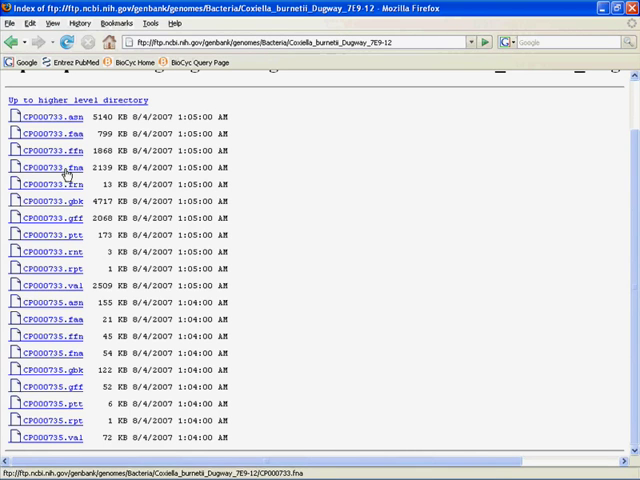
- Start saving CP000733.fna and browse from C: into Documents and Settings and the user profile
{"action": "right_click", "coordinate": [50, 168]}
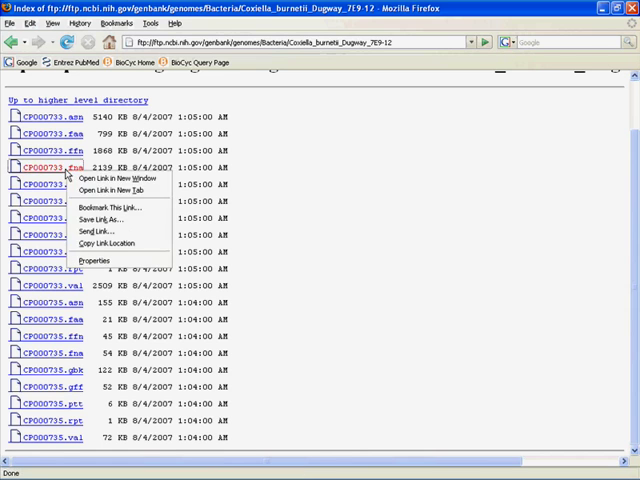
{"action": "left_click", "coordinate": [96, 218]}
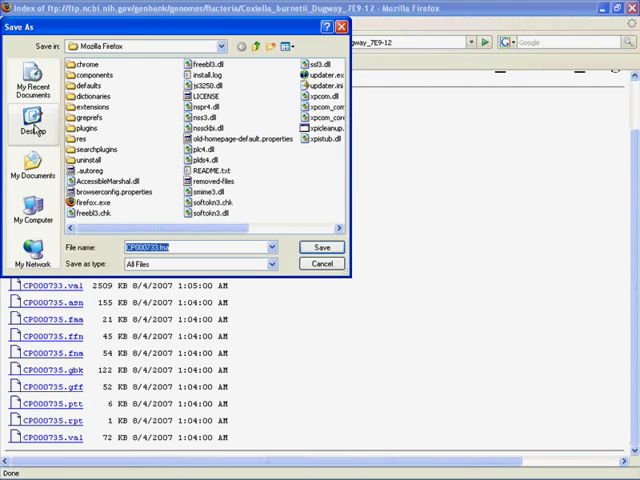
{"action": "left_click", "coordinate": [32, 116]}
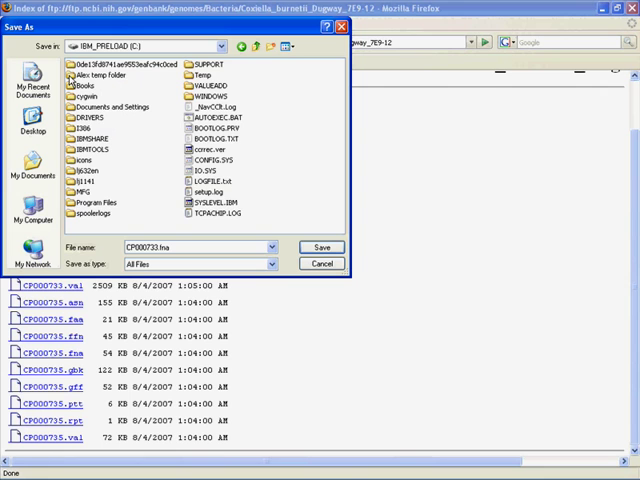
{"action": "left_click", "coordinate": [104, 104]}
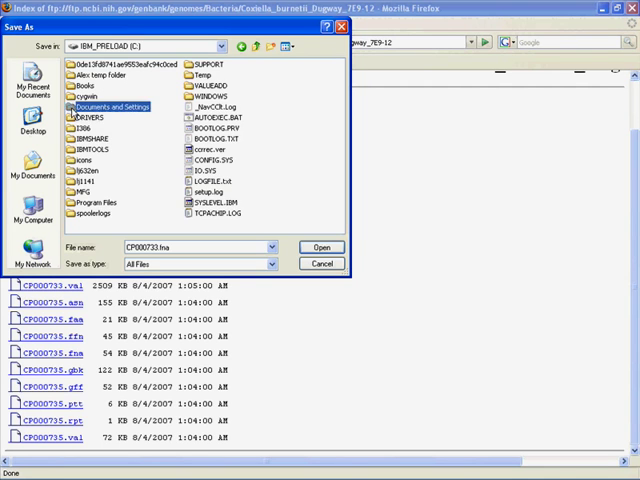
{"action": "double_click", "coordinate": [116, 106]}
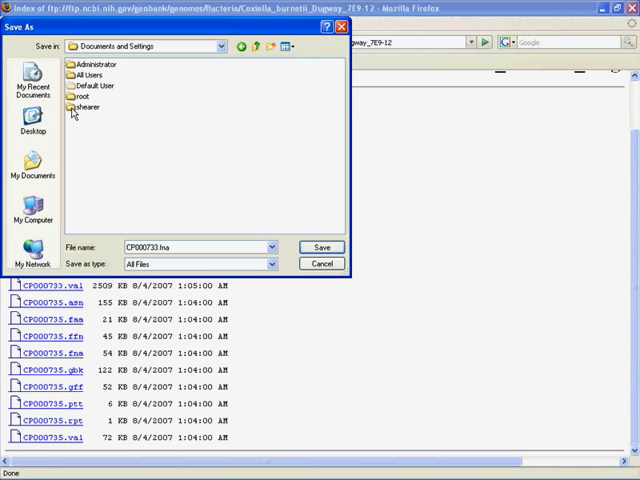
{"action": "double_click", "coordinate": [88, 108]}
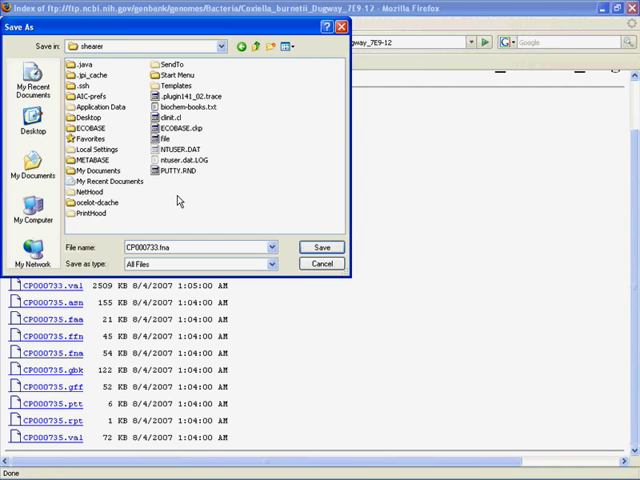
{"action": "mouse_move", "coordinate": [108, 120]}
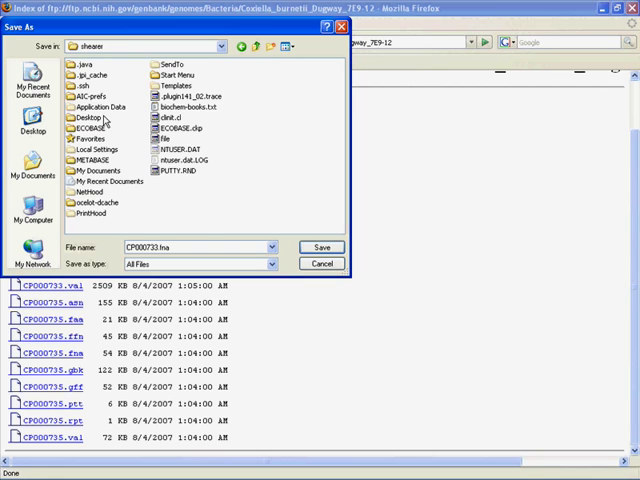
- Continue down through Application Data, ptools-local, pgdbs, user into the new PGDB folder
{"action": "double_click", "coordinate": [100, 106]}
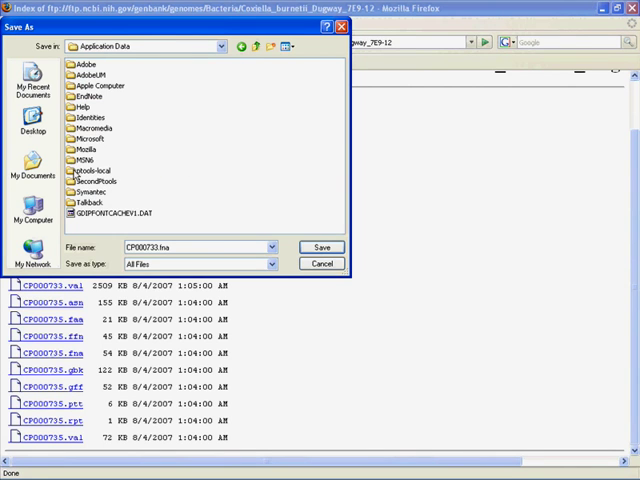
{"action": "double_click", "coordinate": [96, 170]}
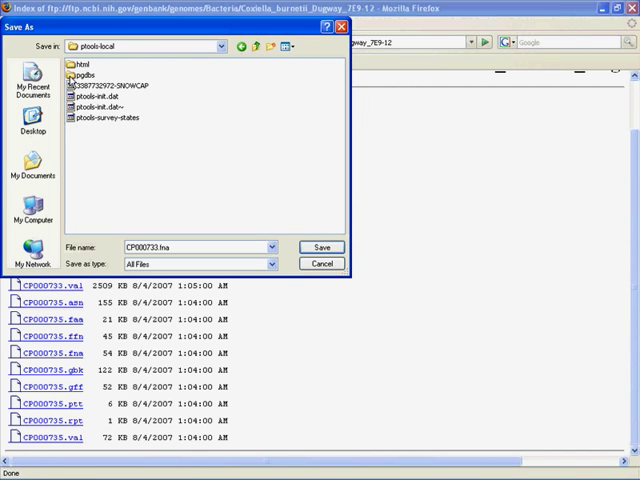
{"action": "double_click", "coordinate": [84, 74]}
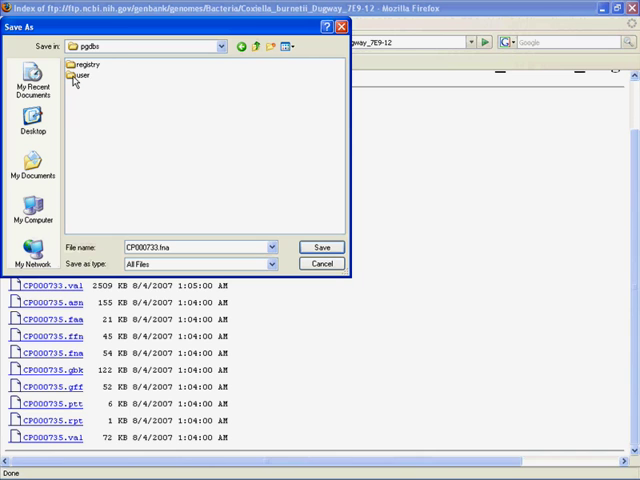
{"action": "double_click", "coordinate": [82, 72]}
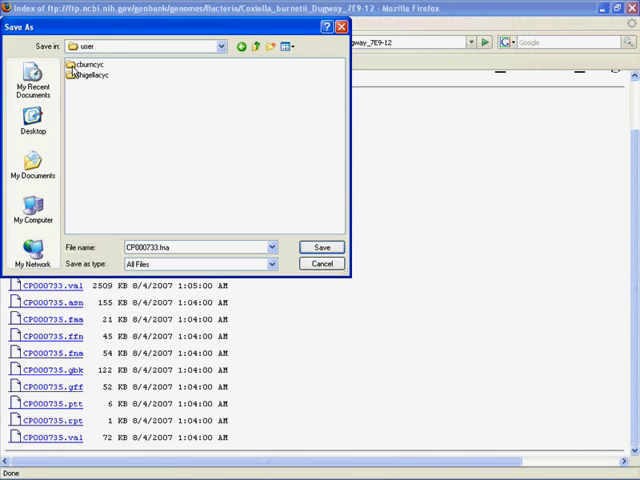
{"action": "double_click", "coordinate": [90, 64]}
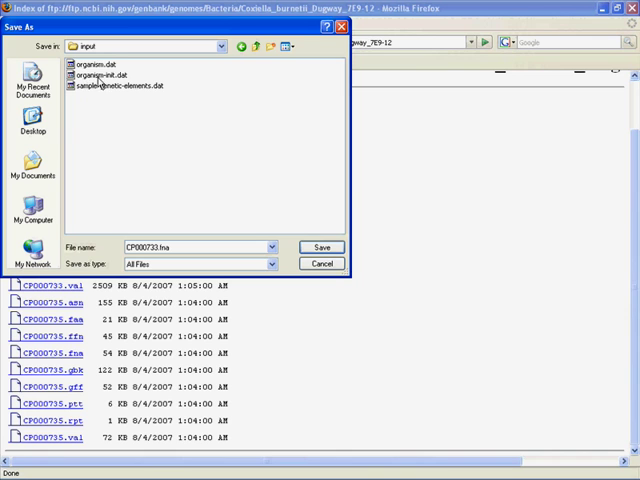
{"action": "mouse_move", "coordinate": [156, 86]}
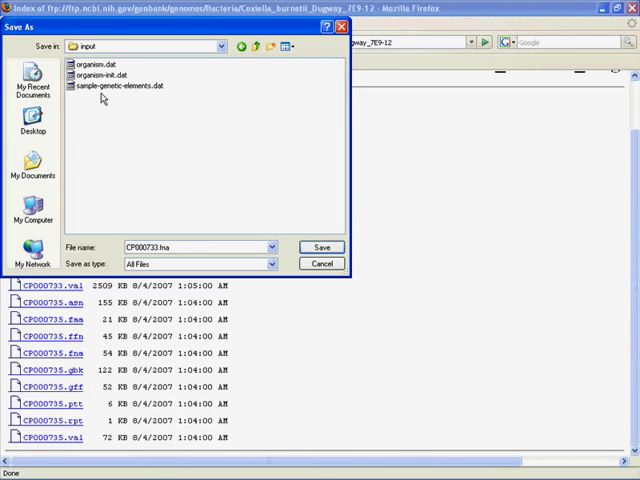
{"action": "mouse_move", "coordinate": [168, 98]}
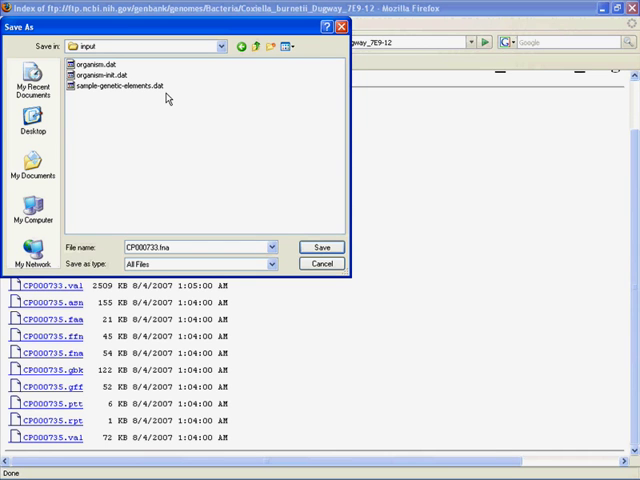
{"action": "mouse_move", "coordinate": [176, 256]}
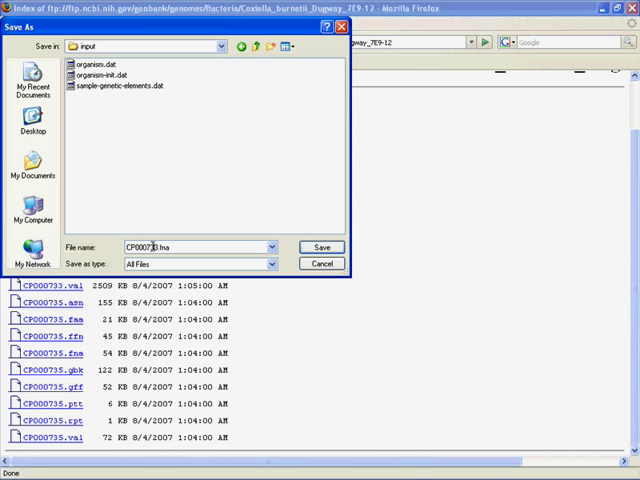
- Save the chromosome FASTA into the input folder renamed to chrom1.fna
{"action": "triple_click", "coordinate": [160, 246]}
{"action": "type", "text": "chrom1"}
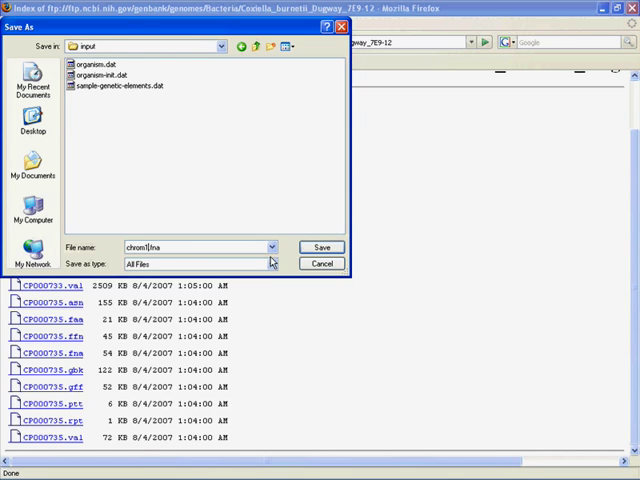
{"action": "left_click", "coordinate": [320, 246]}
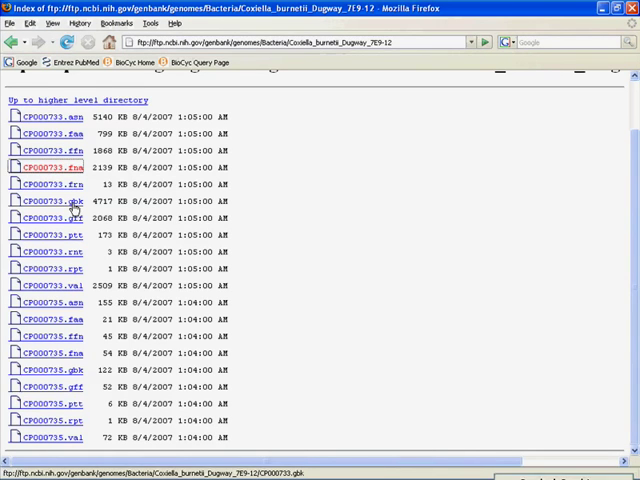
- Save the CP000733.gbk chromosome GenBank link into the input folder as chrom1.gbk
{"action": "right_click", "coordinate": [50, 200]}
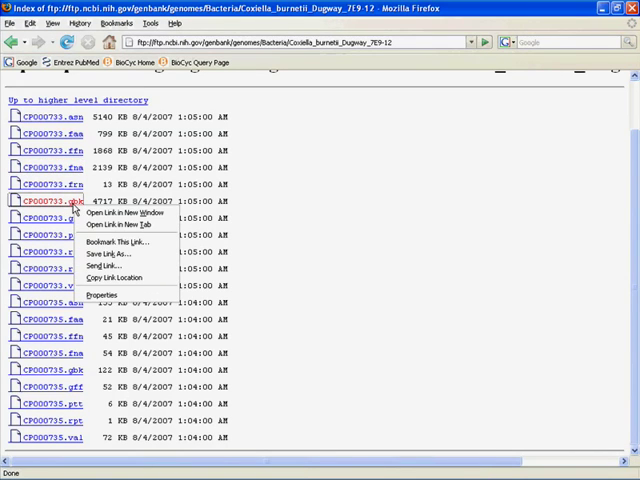
{"action": "mouse_move", "coordinate": [104, 252]}
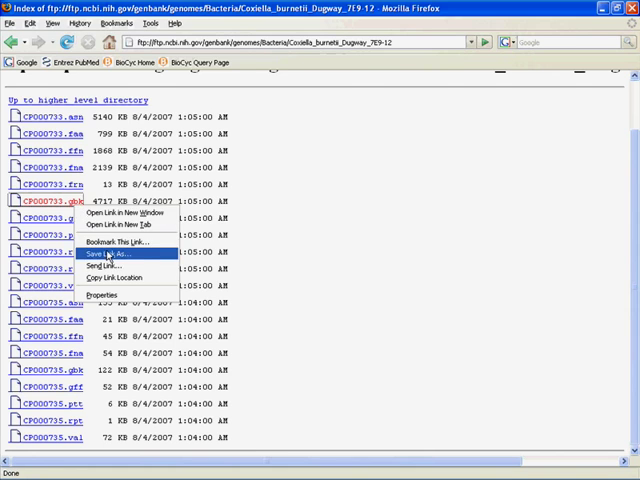
{"action": "left_click", "coordinate": [106, 254]}
{"action": "type", "text": "chrom1.gbk"}
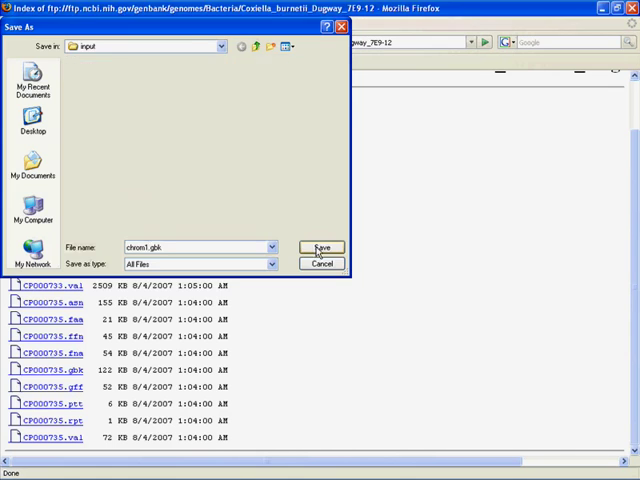
{"action": "left_click", "coordinate": [320, 246]}
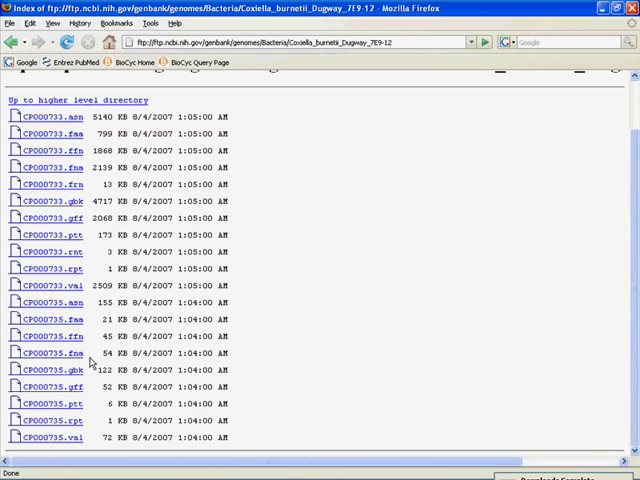
- Save the plasmid links into the input folder as plasmid1.fna and plasmid1.gbk
{"action": "right_click", "coordinate": [50, 352]}
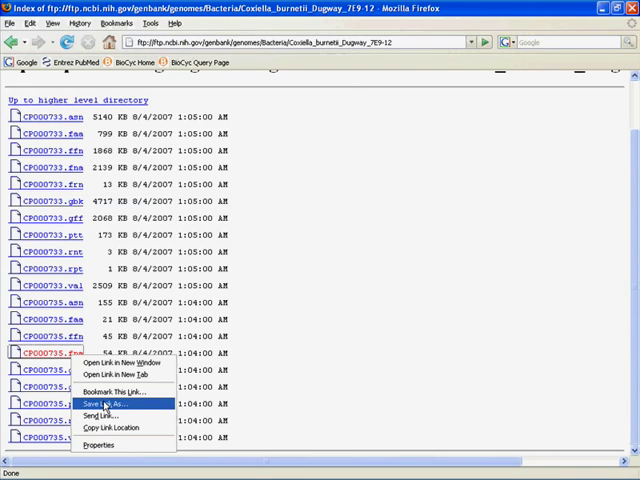
{"action": "left_click", "coordinate": [104, 404]}
{"action": "type", "text": "plasmid1.fna"}
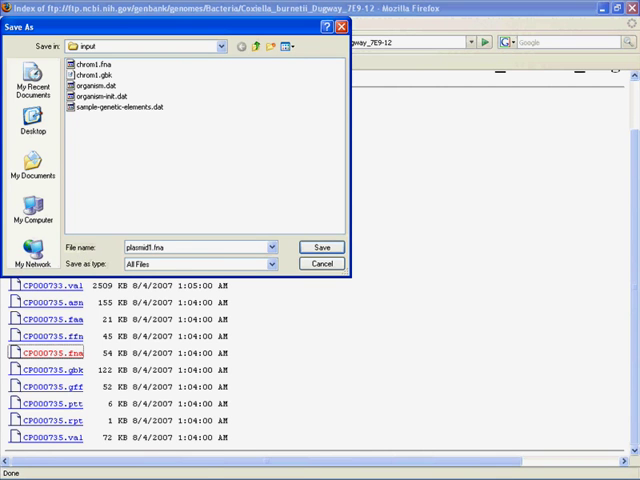
{"action": "left_click", "coordinate": [320, 246]}
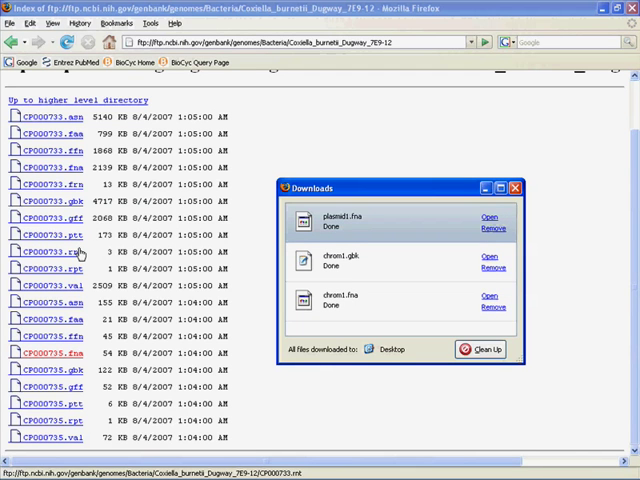
{"action": "mouse_move", "coordinate": [172, 252]}
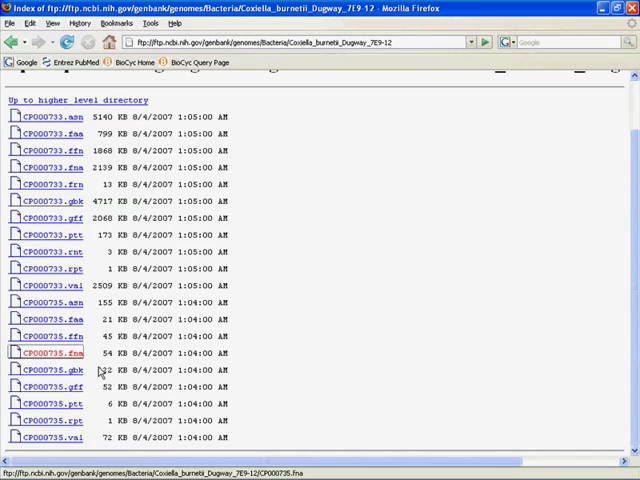
{"action": "right_click", "coordinate": [44, 368]}
{"action": "type", "text": "plasmid1.gbk"}
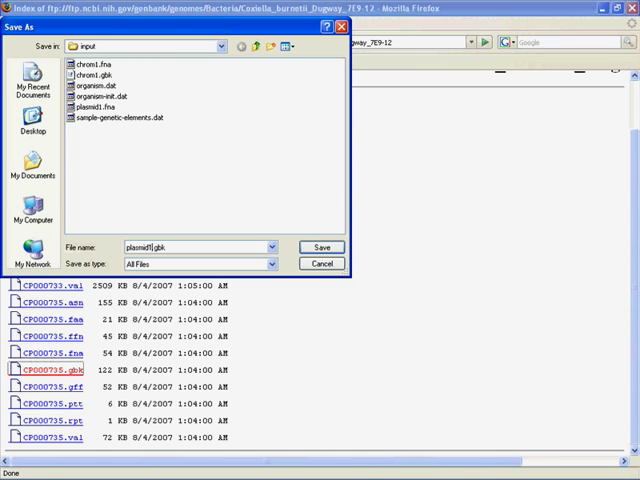
{"action": "left_click", "coordinate": [320, 246]}
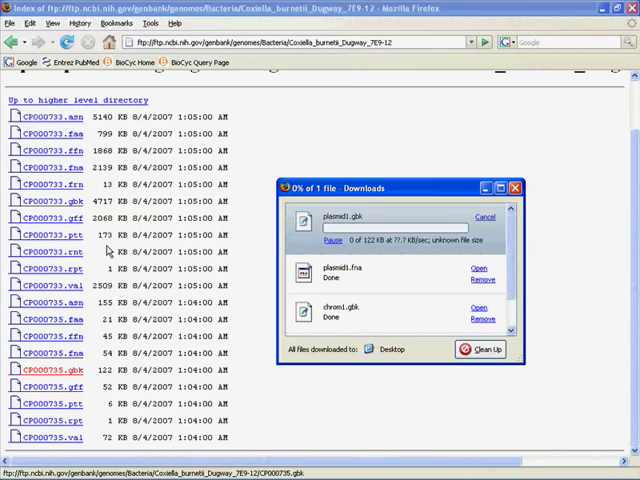